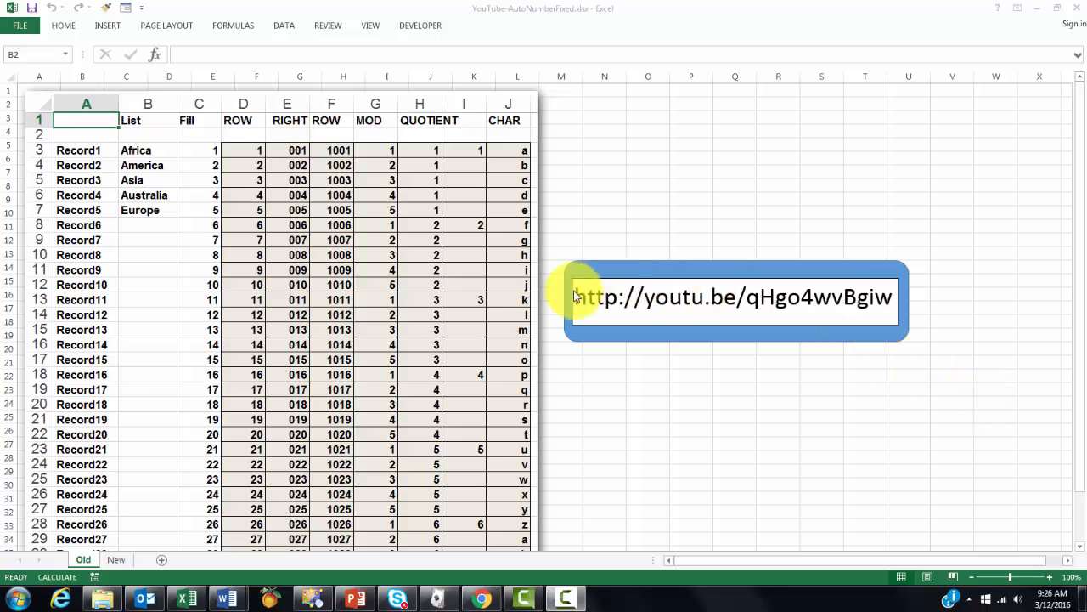
mouse_move(561, 340)
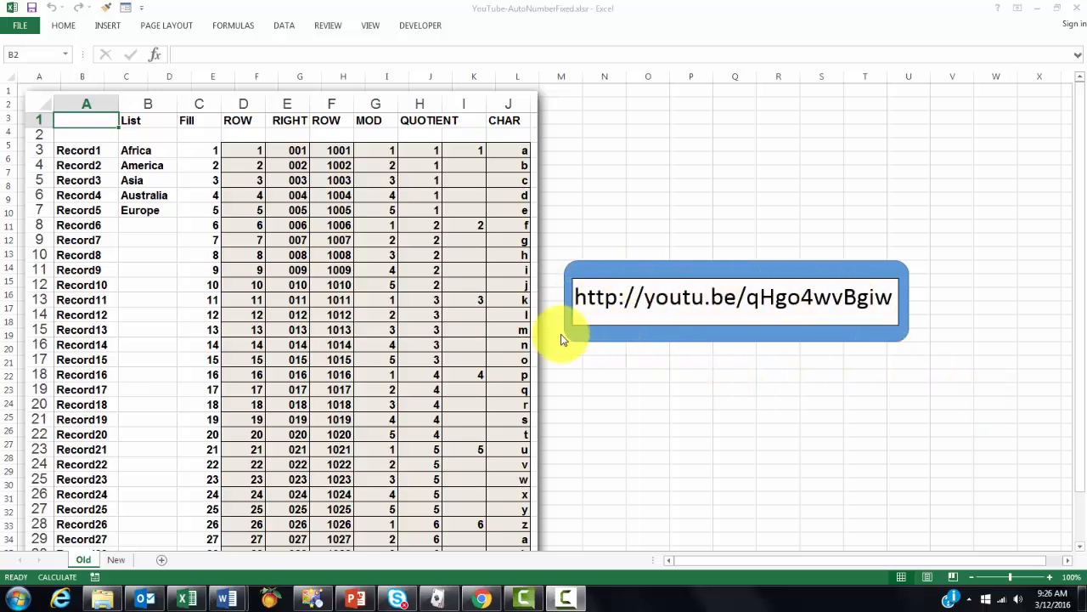
mouse_move(297, 343)
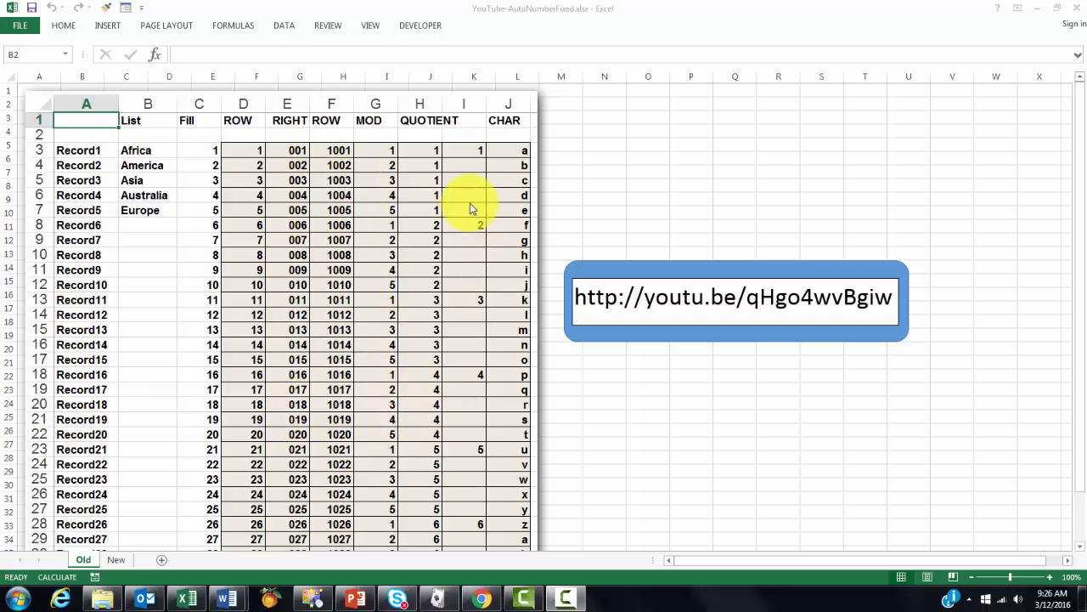
mouse_move(416, 445)
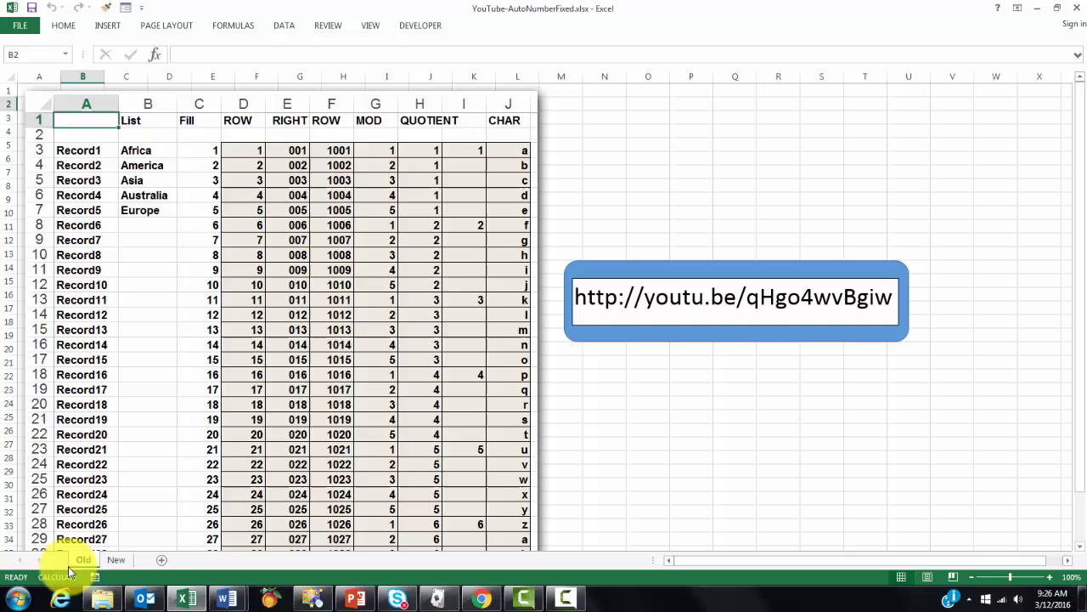
On the New sheet, fill =ROW(A1) from A2 down to A31, numbering IDs 1 to 30.
left_click(115, 559)
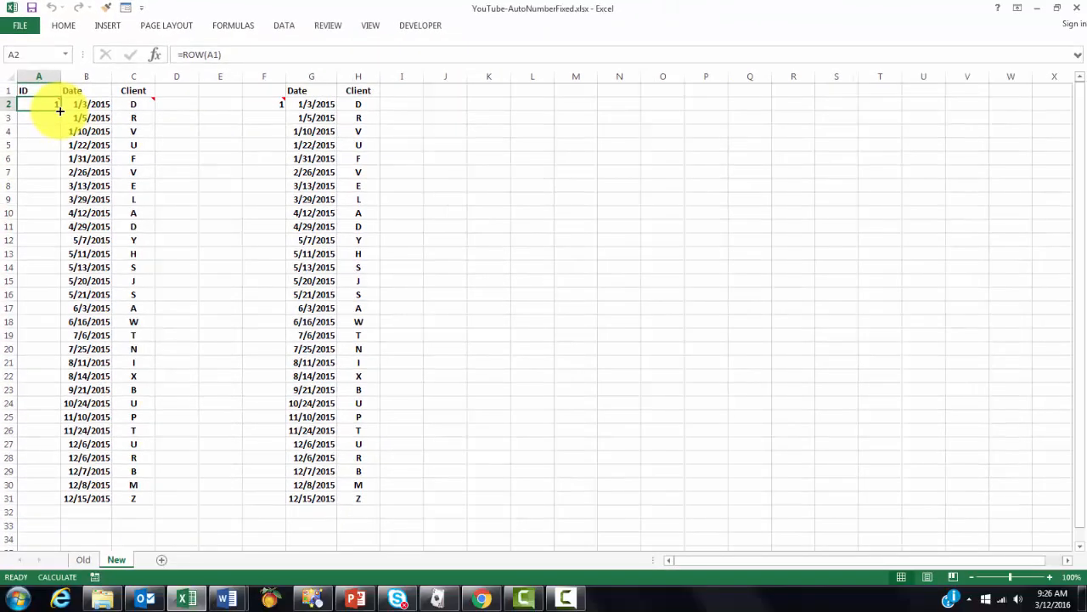
left_click_drag(60, 112, 59, 499)
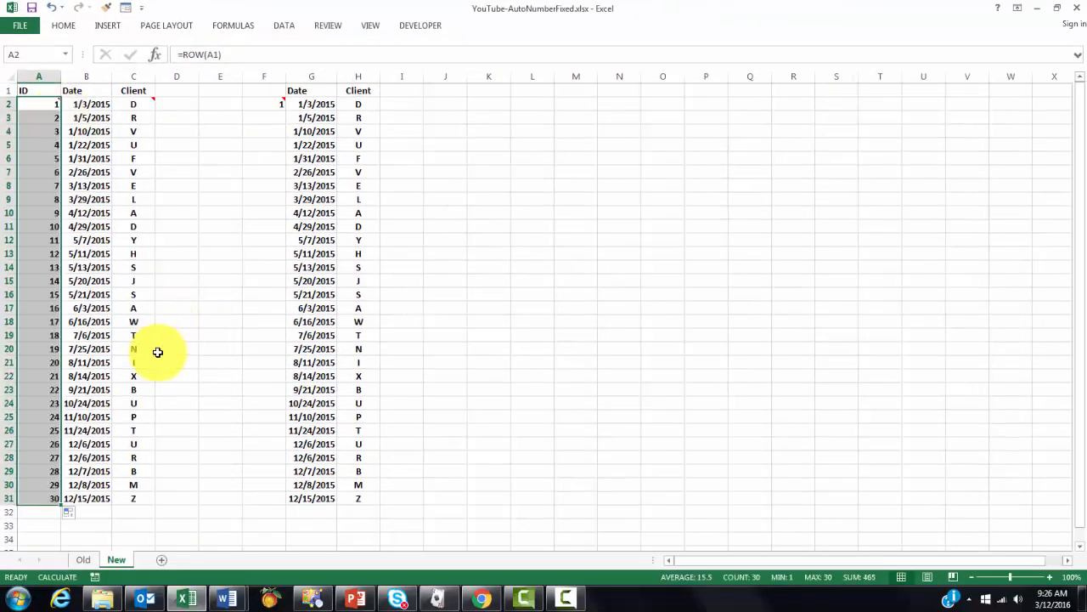
mouse_move(105, 217)
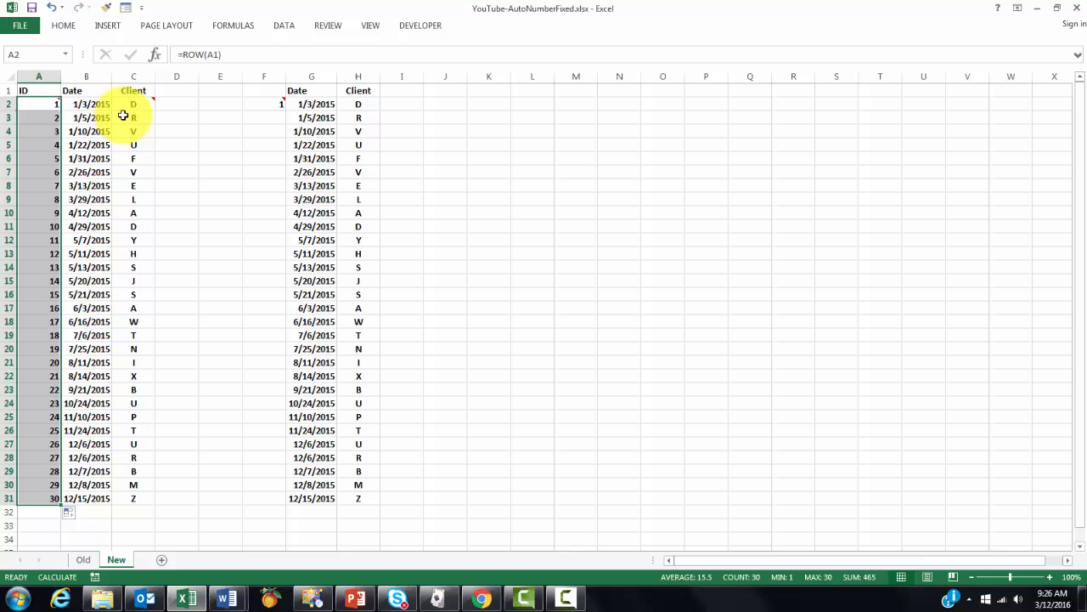
mouse_move(132, 104)
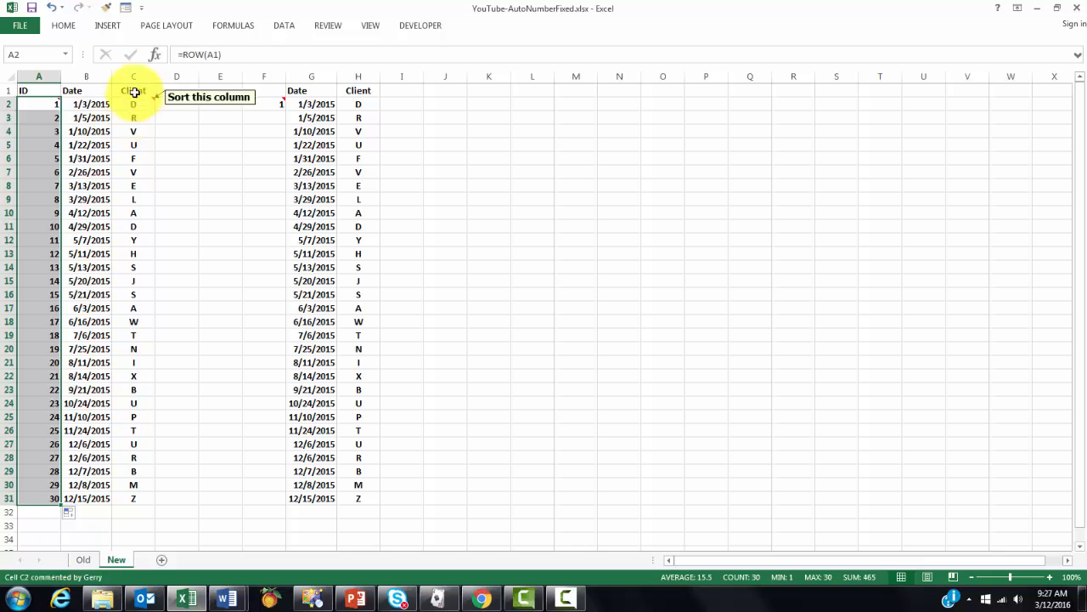
left_click(133, 90)
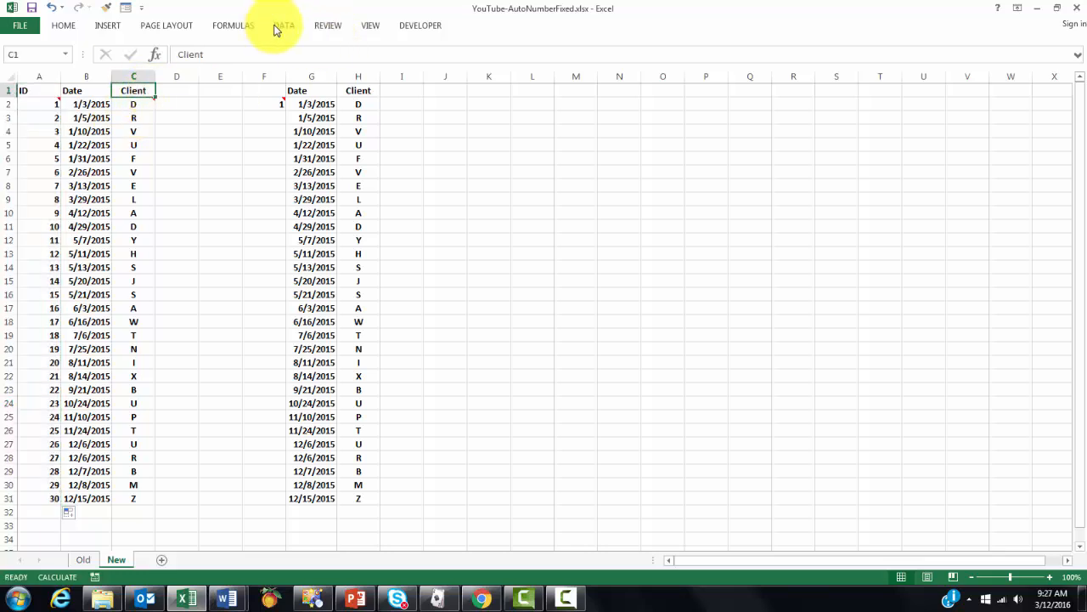
left_click(283, 26)
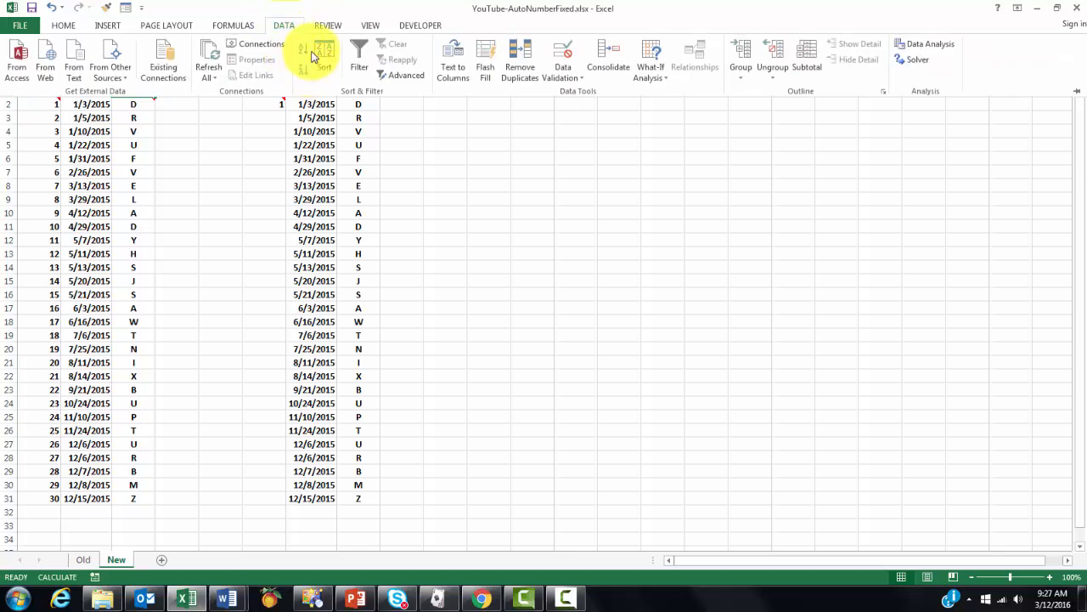
left_click(302, 49)
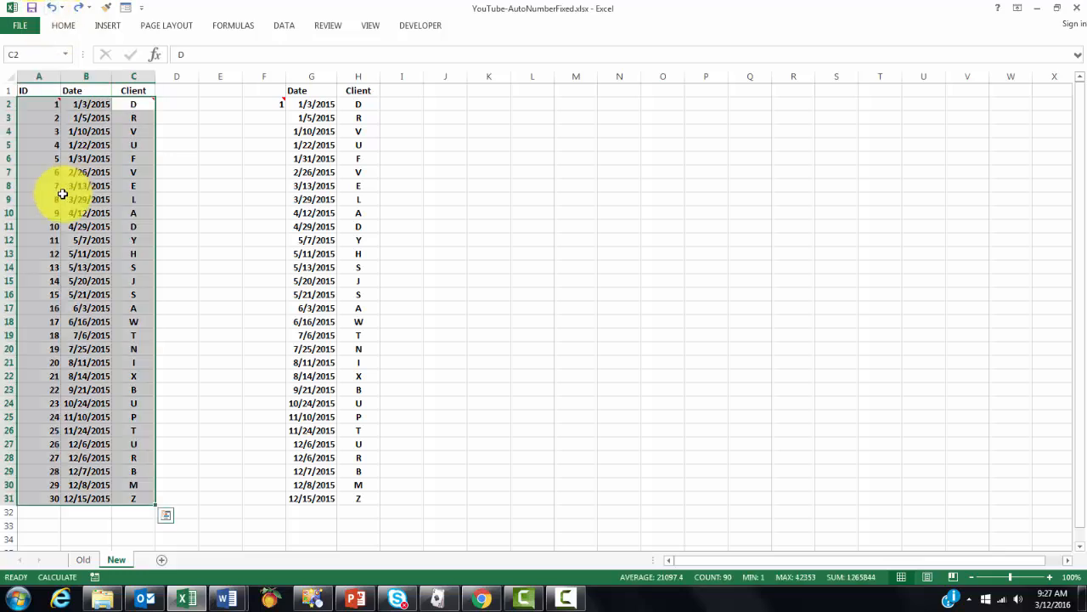
left_click(37, 103)
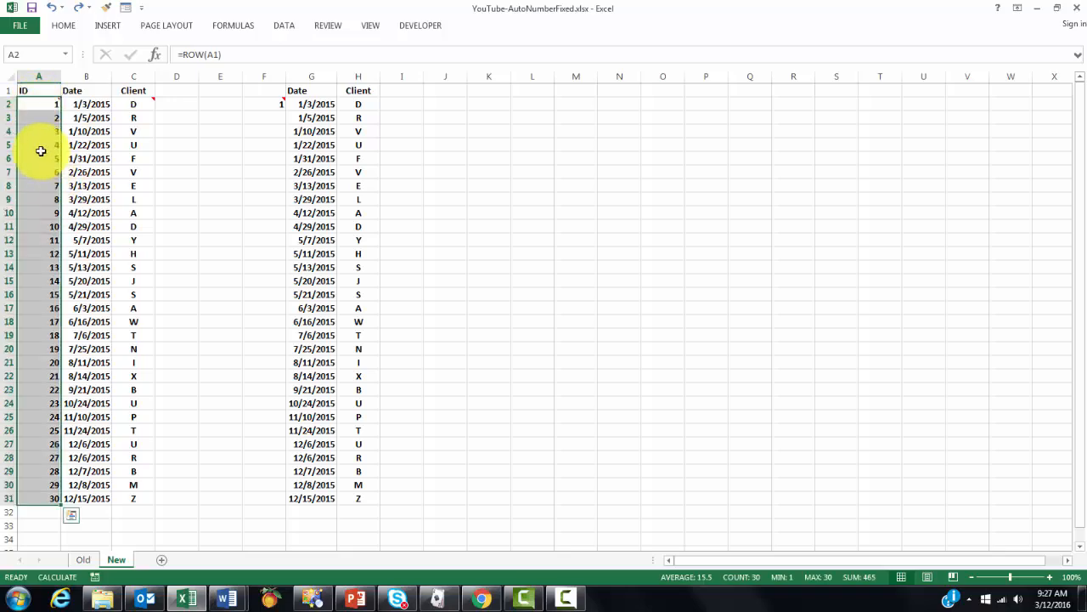
Copy A2:A31 and paste it back as values so the IDs become fixed numbers.
right_click(41, 158)
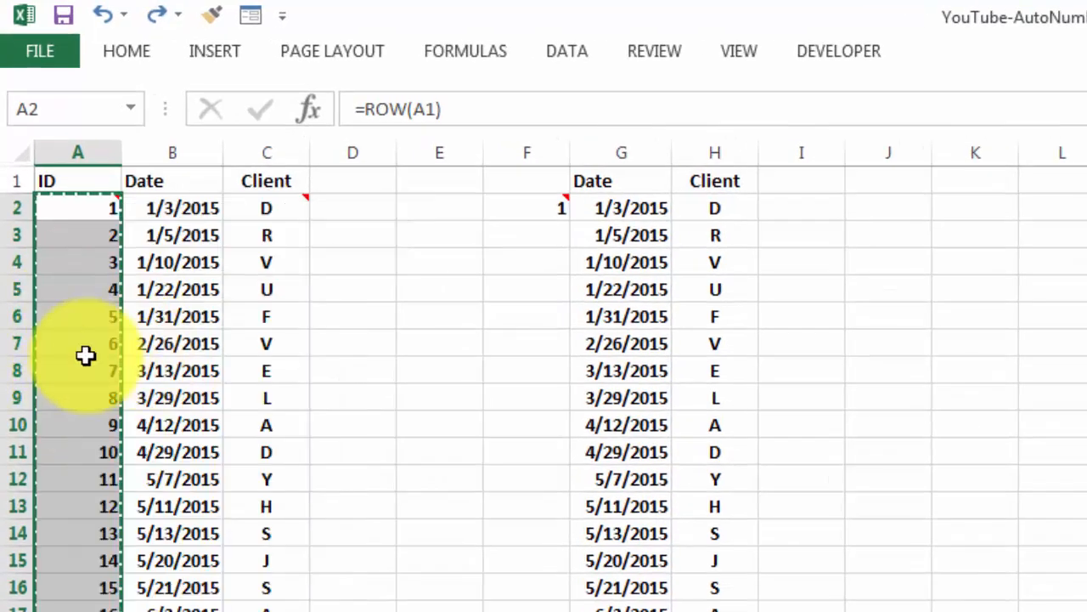
right_click(85, 355)
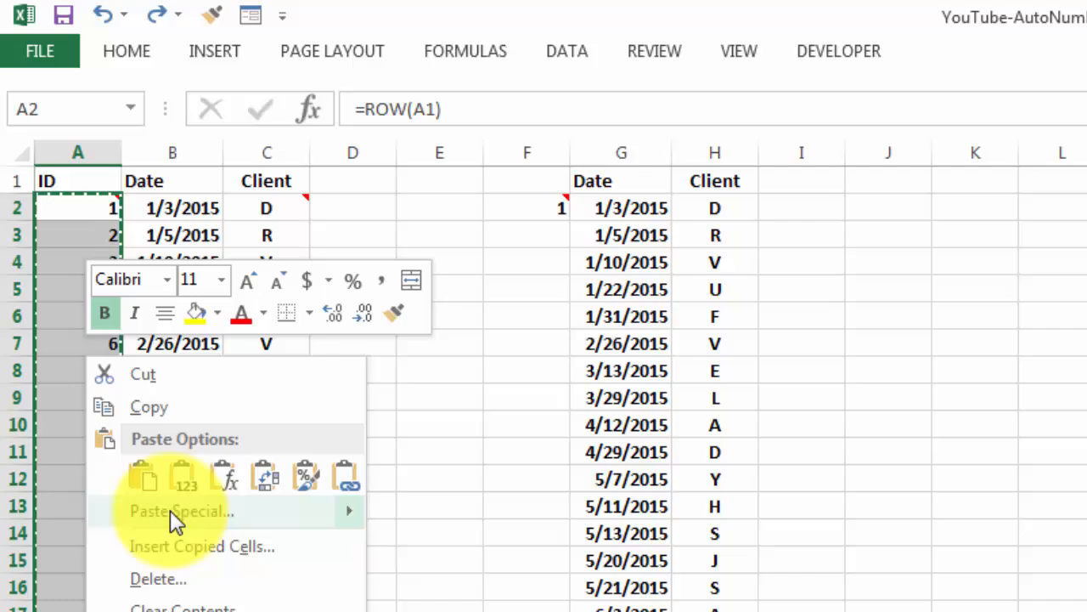
left_click(179, 509)
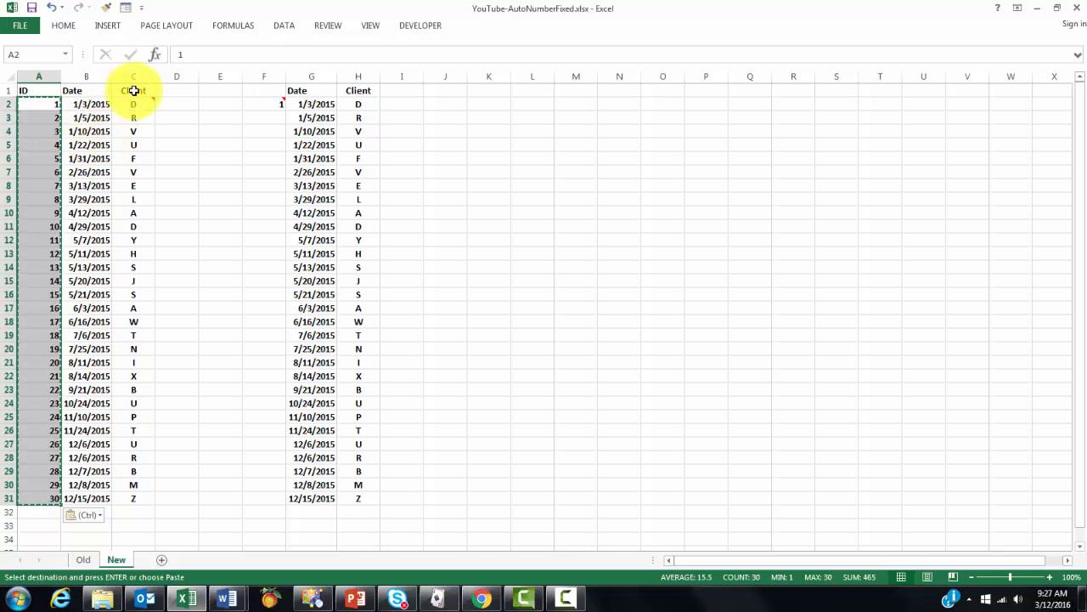
left_click(132, 90)
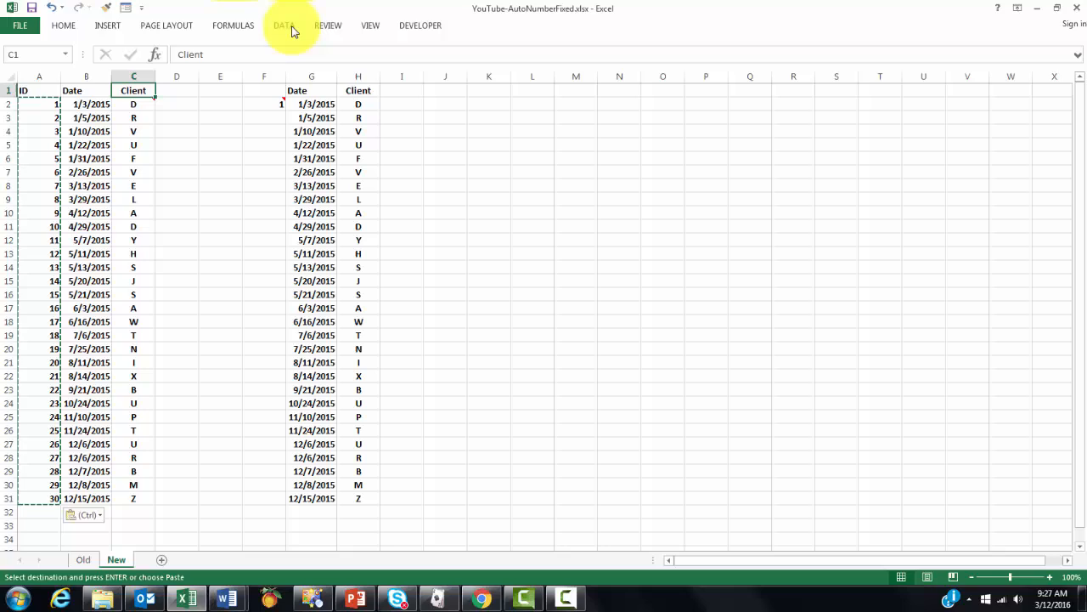
Sort the first table by Client A to Z from the Data tools, IDs staying with their records.
left_click(284, 26)
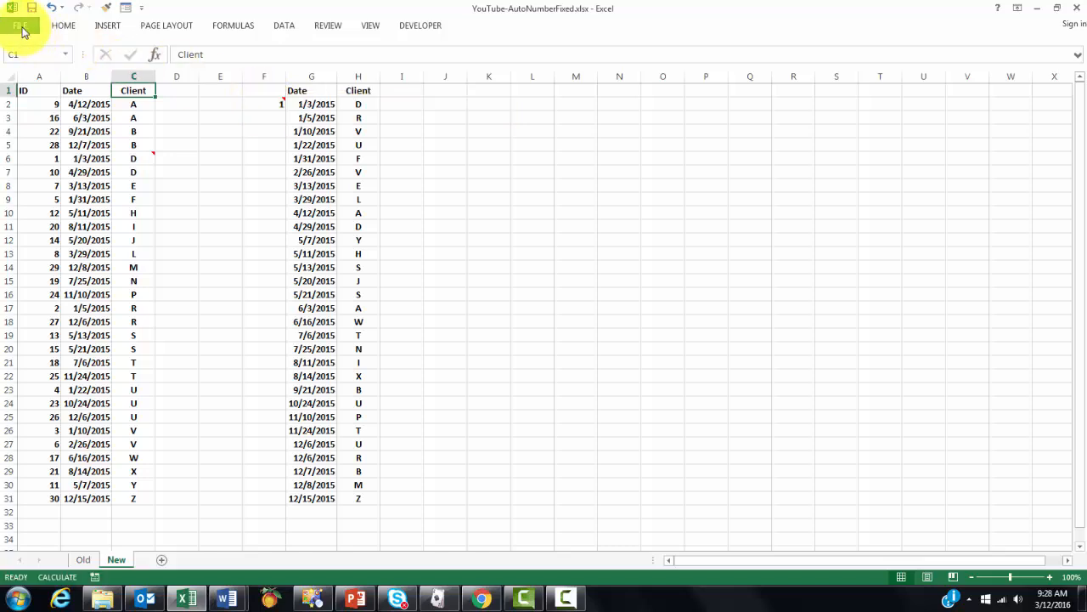
left_click(21, 15)
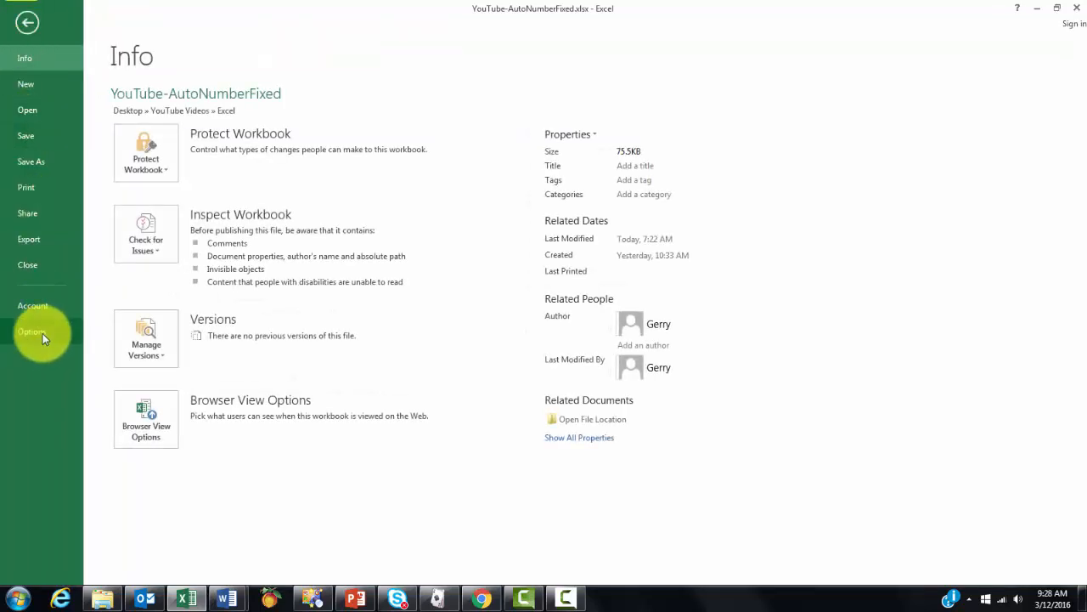
In Options > Formulas, enable iterative calculation and confirm with OK.
left_click(32, 331)
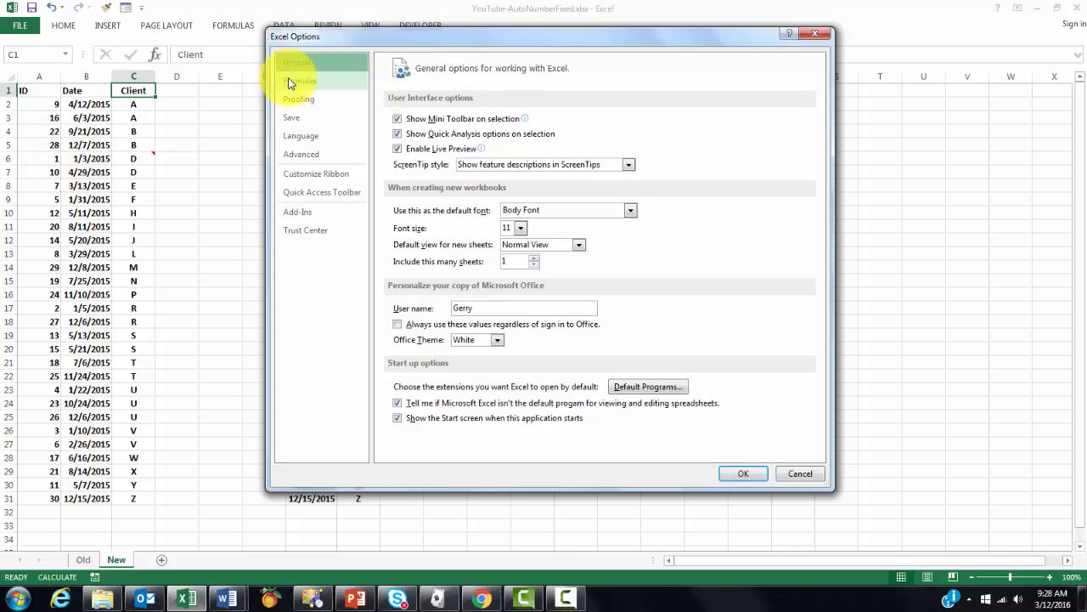
left_click(299, 80)
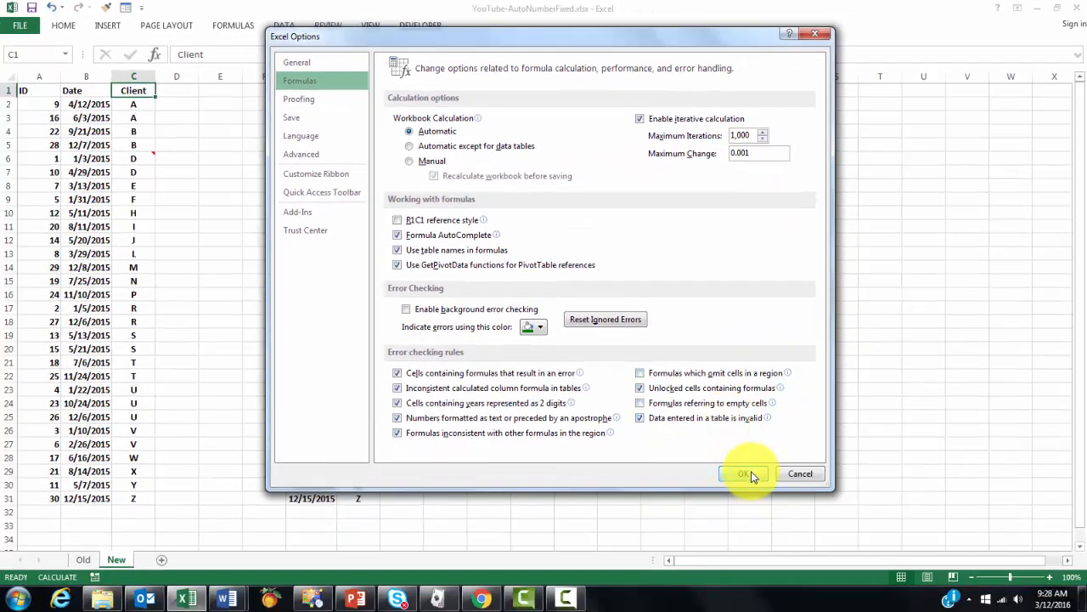
left_click(744, 472)
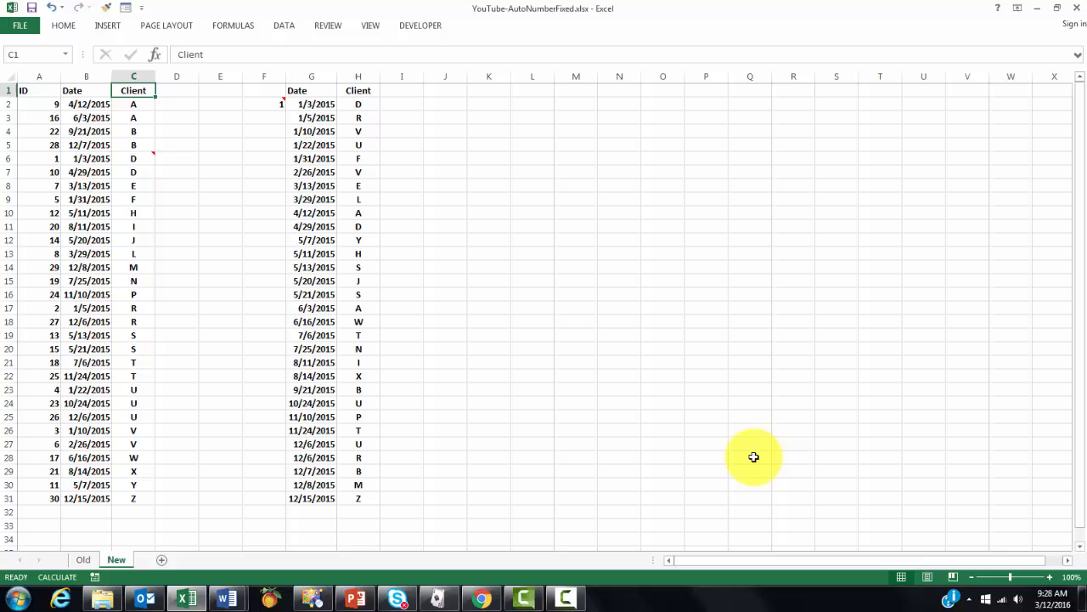
mouse_move(280, 104)
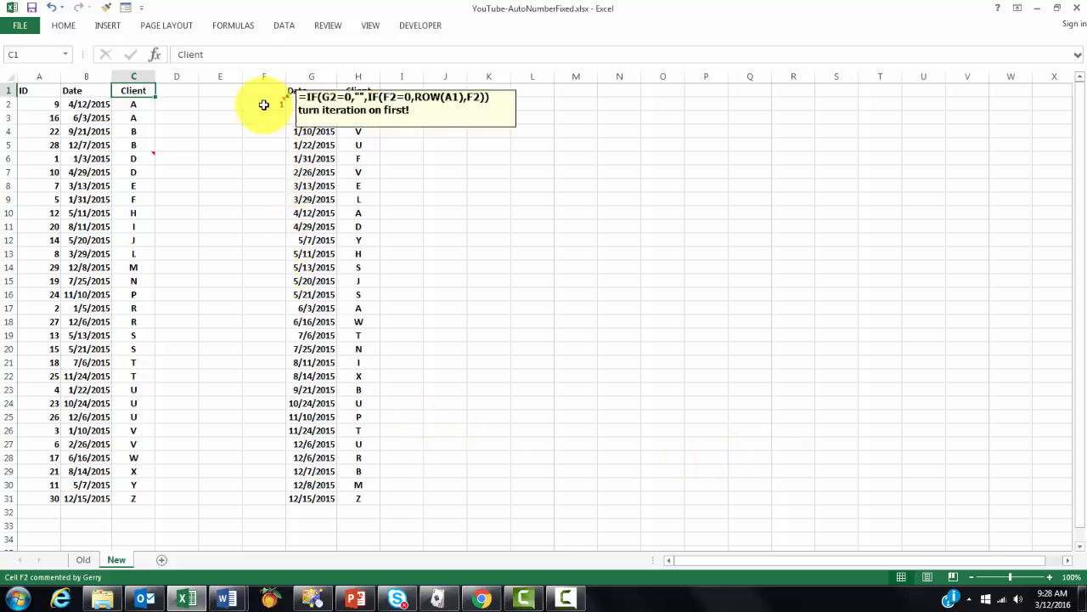
Fill F2's =IF(G2=0,"",IF(F2=0,ROW(A1),F2)) down to F31, numbering the second table 1 to 30.
left_click(264, 103)
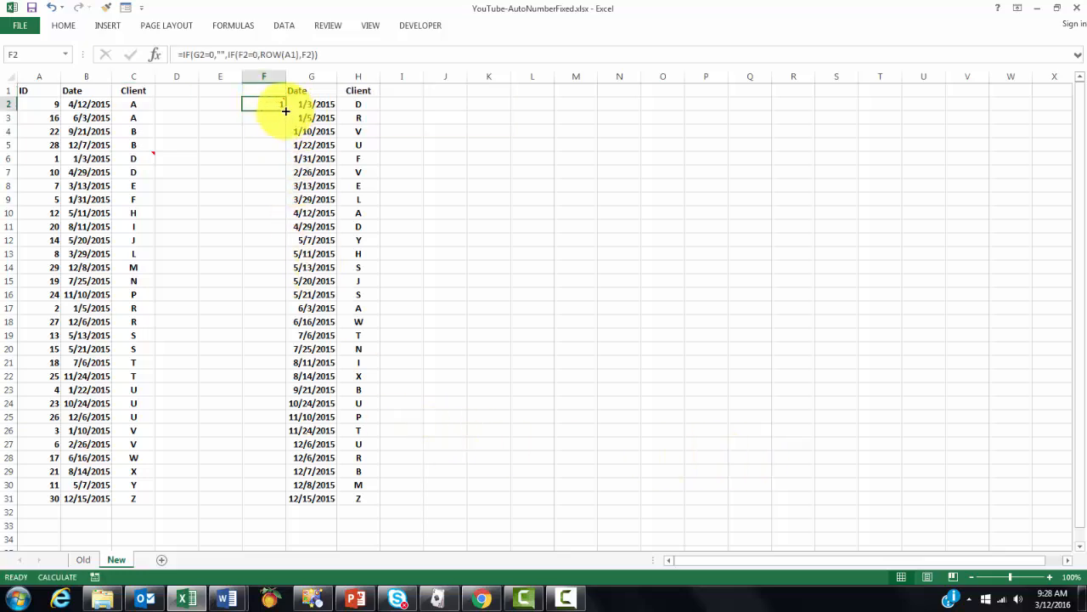
left_click_drag(281, 104, 280, 498)
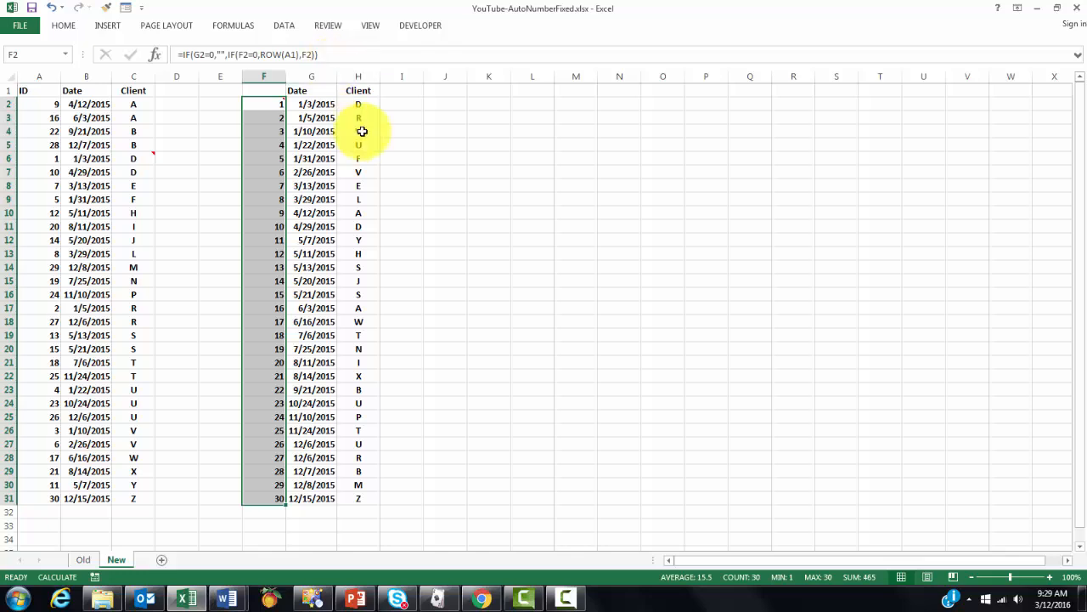
left_click(357, 90)
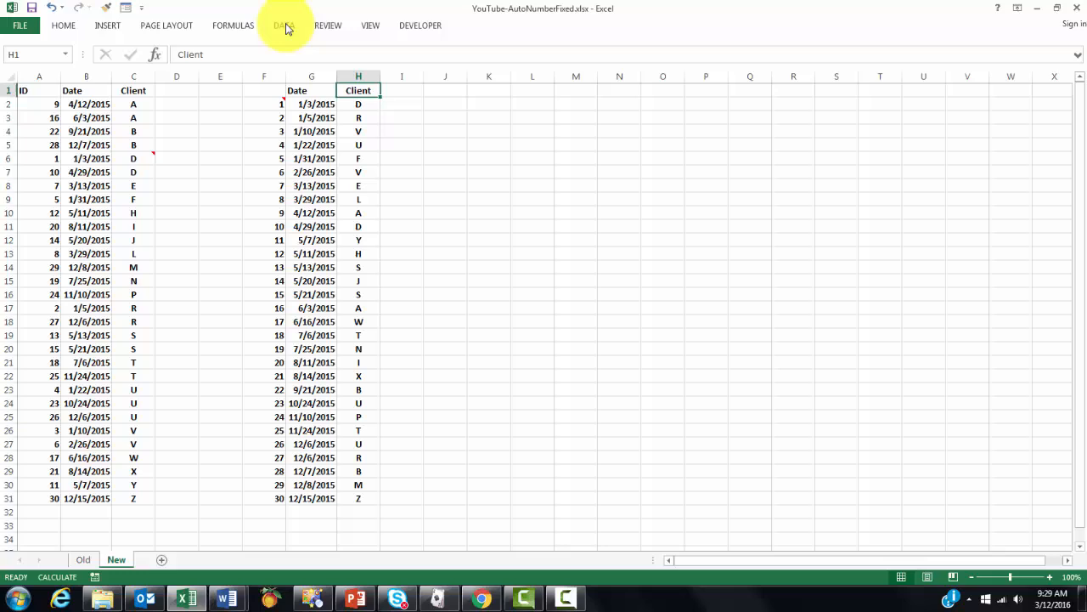
left_click(284, 26)
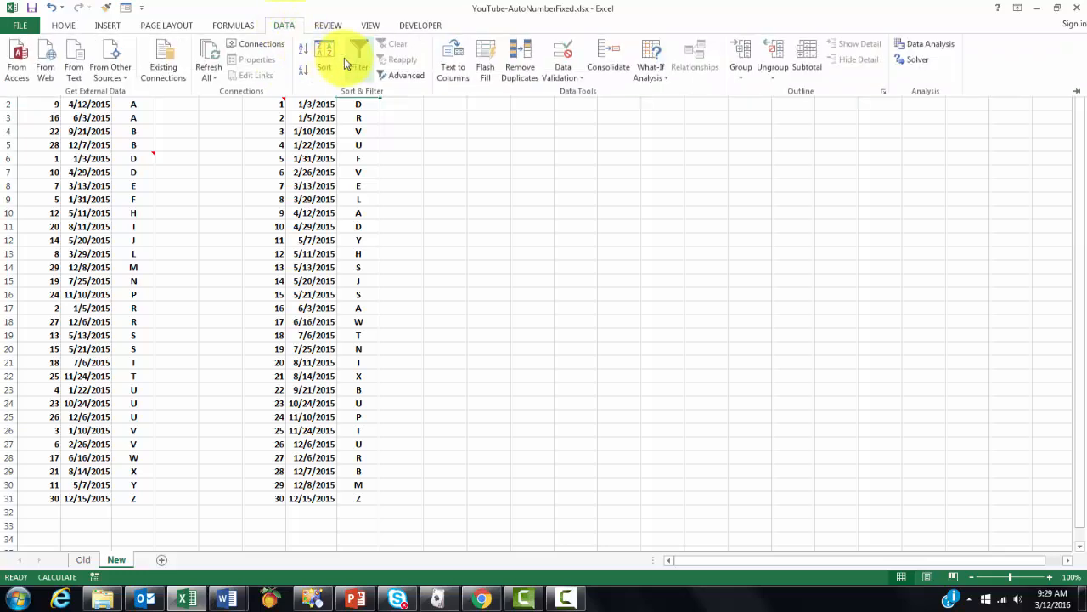
left_click(324, 53)
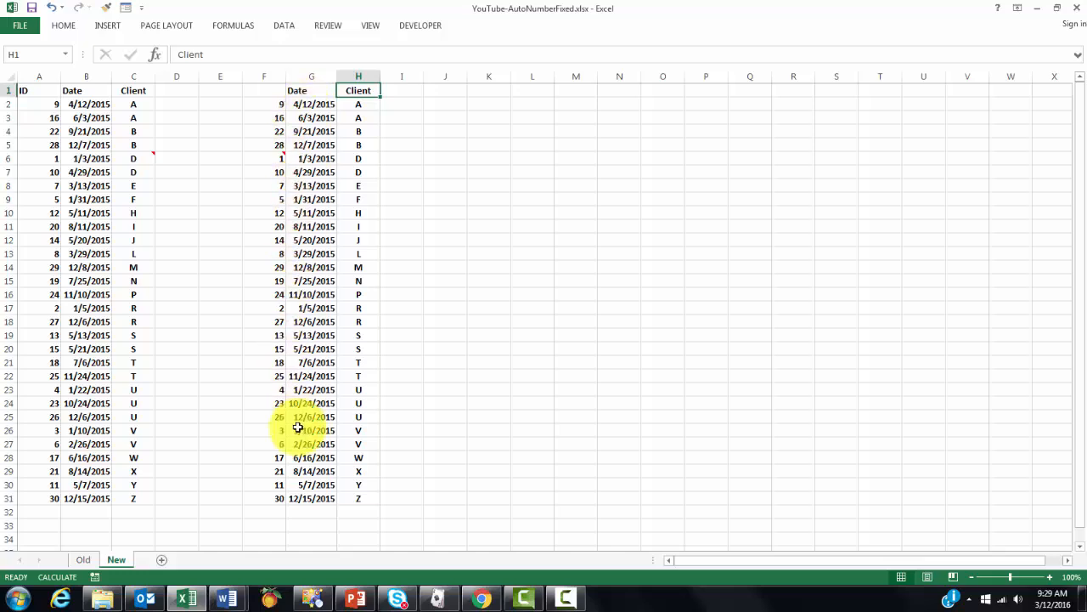
mouse_move(293, 417)
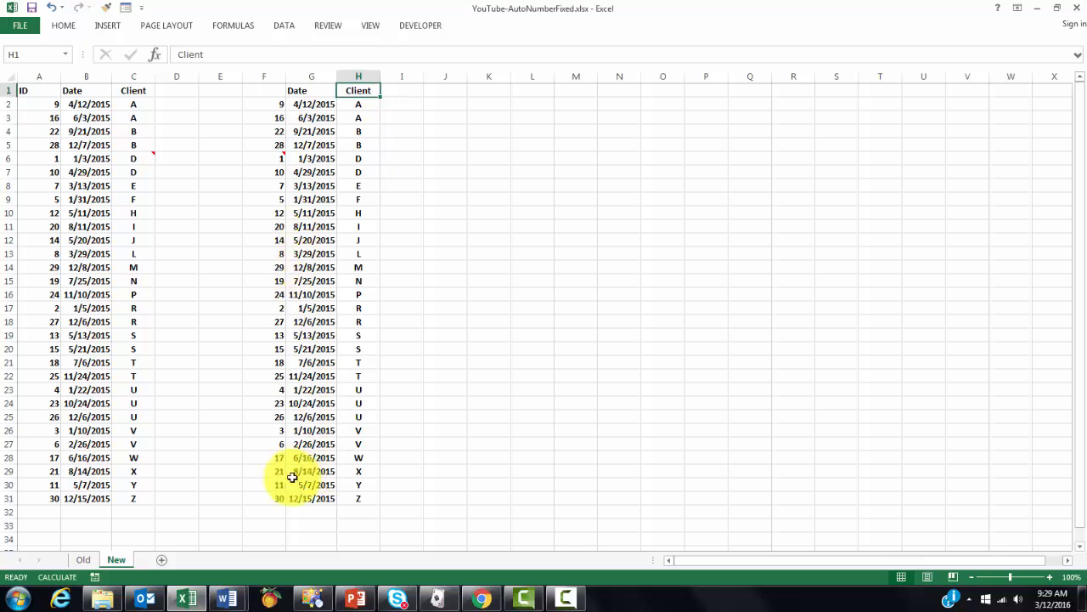
Enter 3/12/2016 in G32 and extend the ID formula from F31 to F32 for ID 31.
left_click(311, 511)
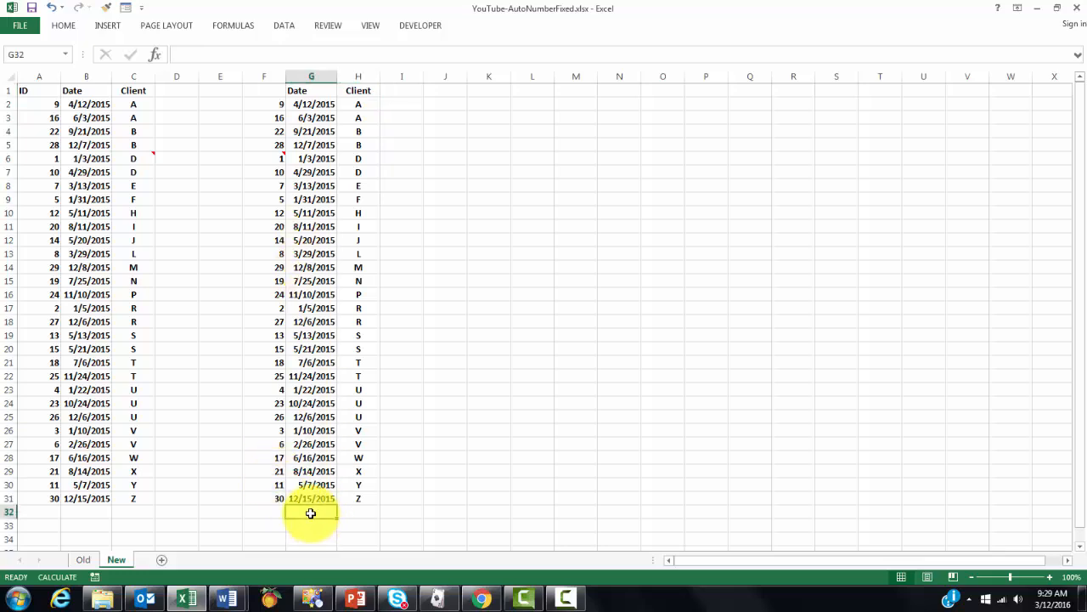
type("3/12/2016")
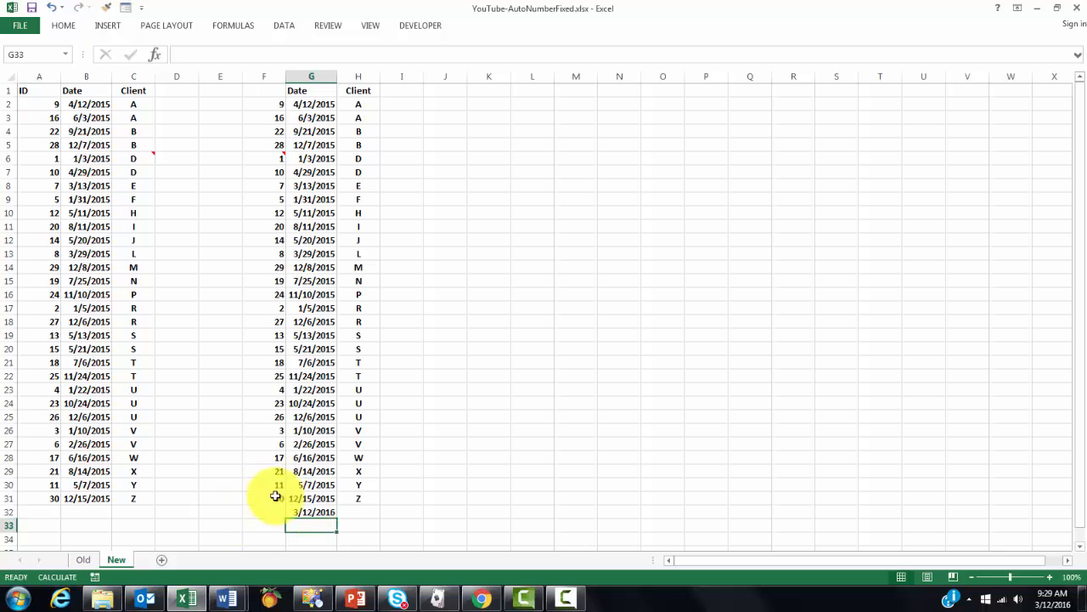
left_click(263, 498)
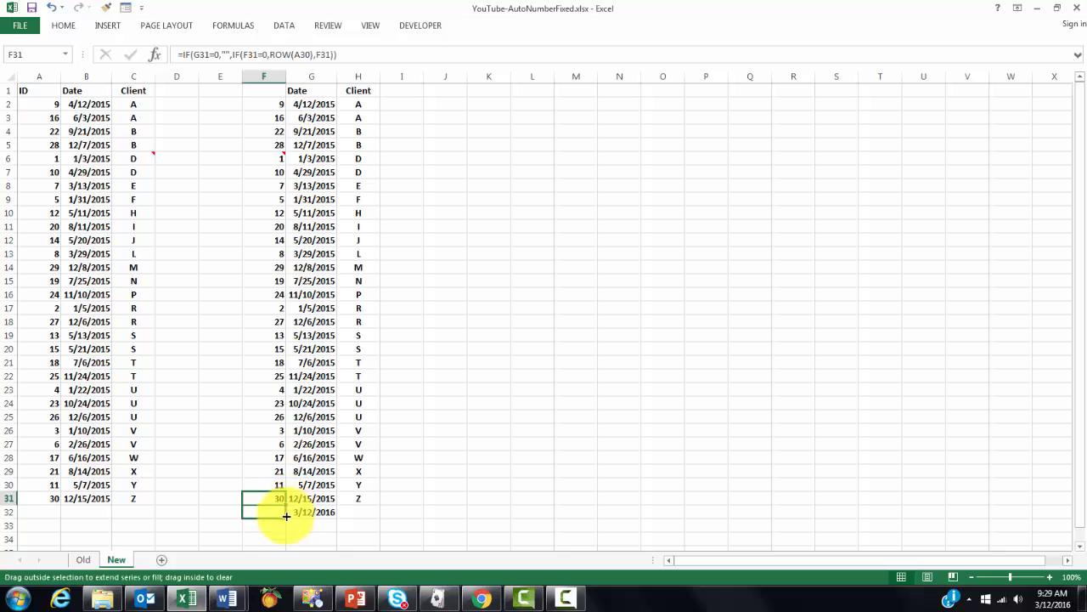
left_click_drag(285, 498, 285, 512)
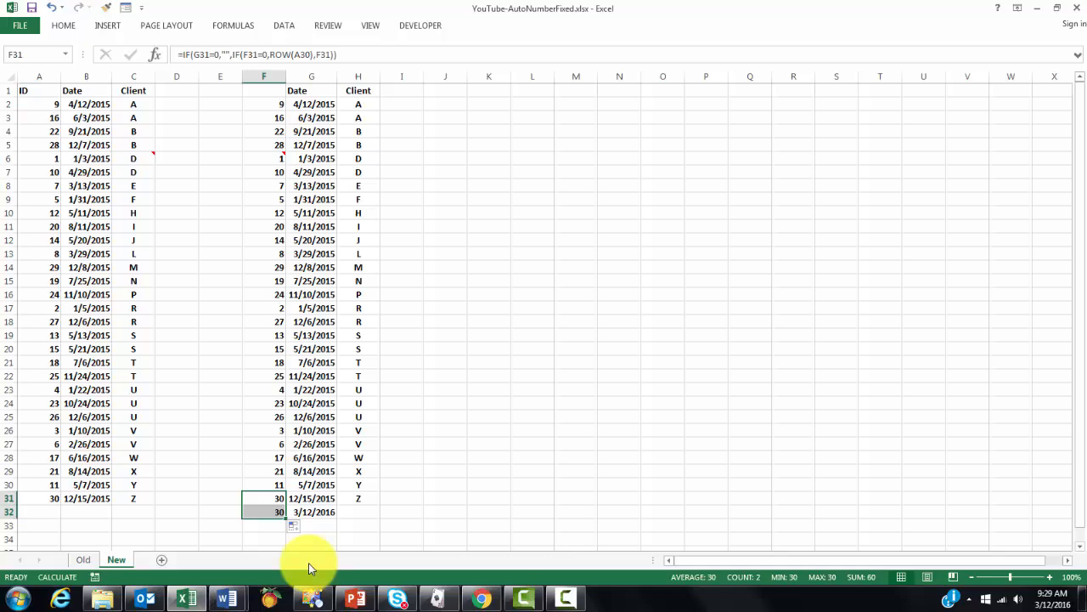
mouse_move(336, 124)
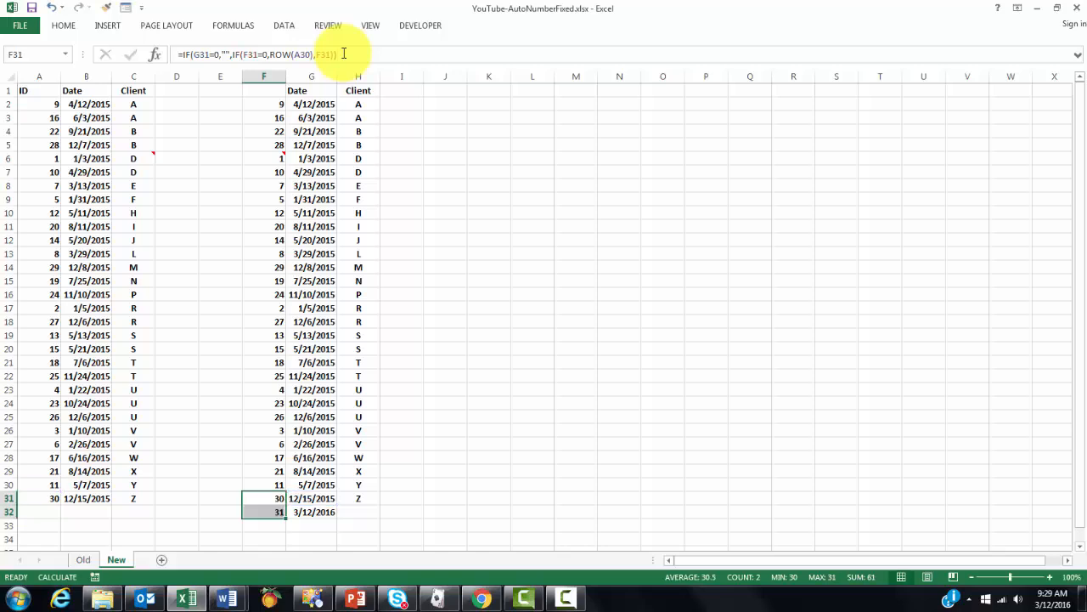
mouse_move(343, 53)
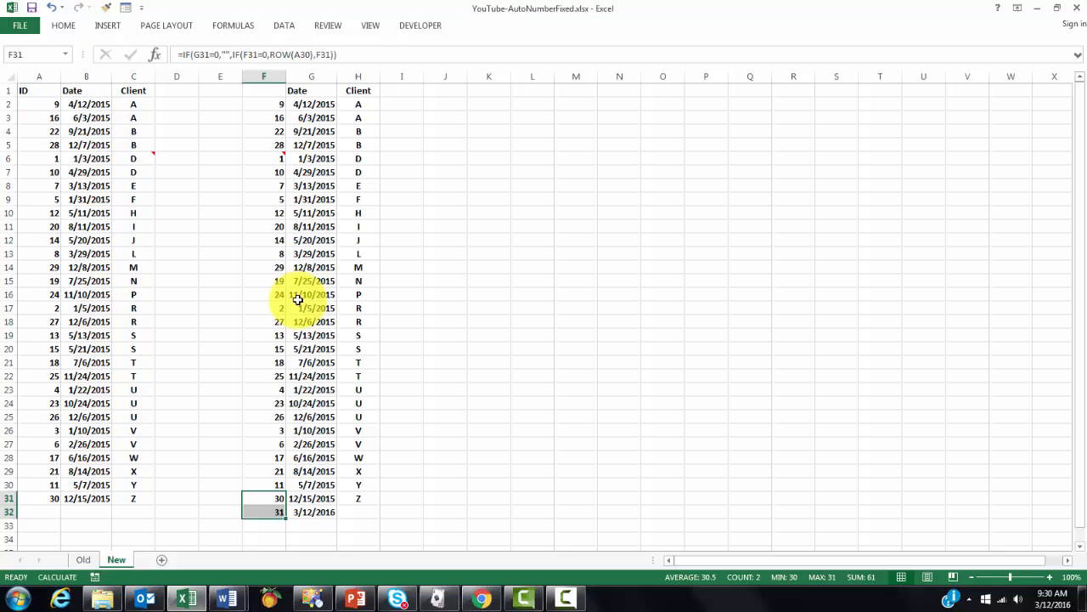
mouse_move(316, 507)
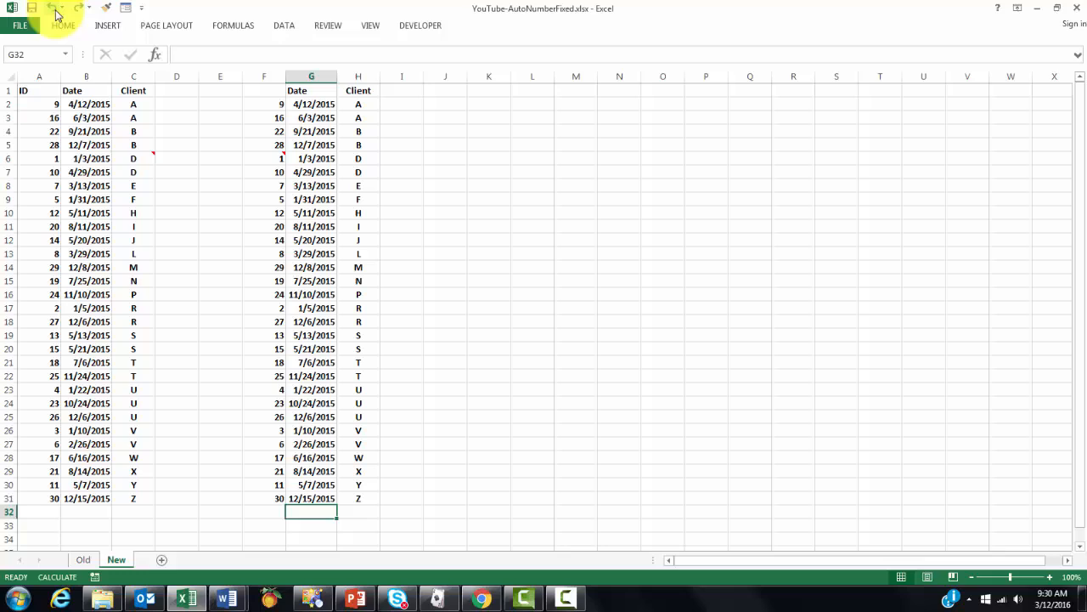
mouse_move(282, 112)
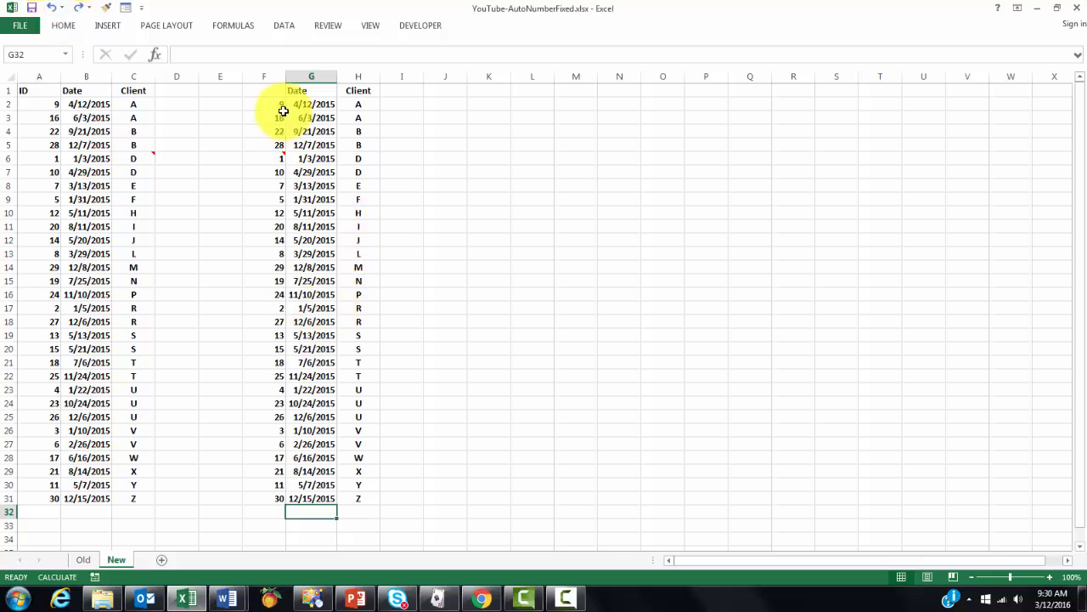
Sort the second table by its Date column, oldest to newest, keeping each record's ID.
left_click(311, 90)
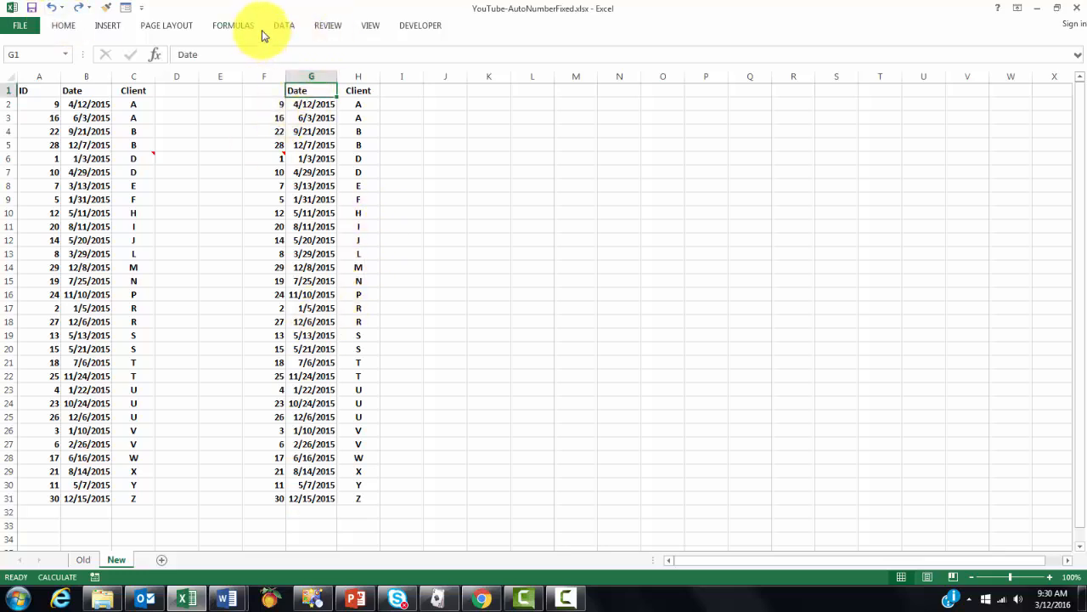
left_click(284, 26)
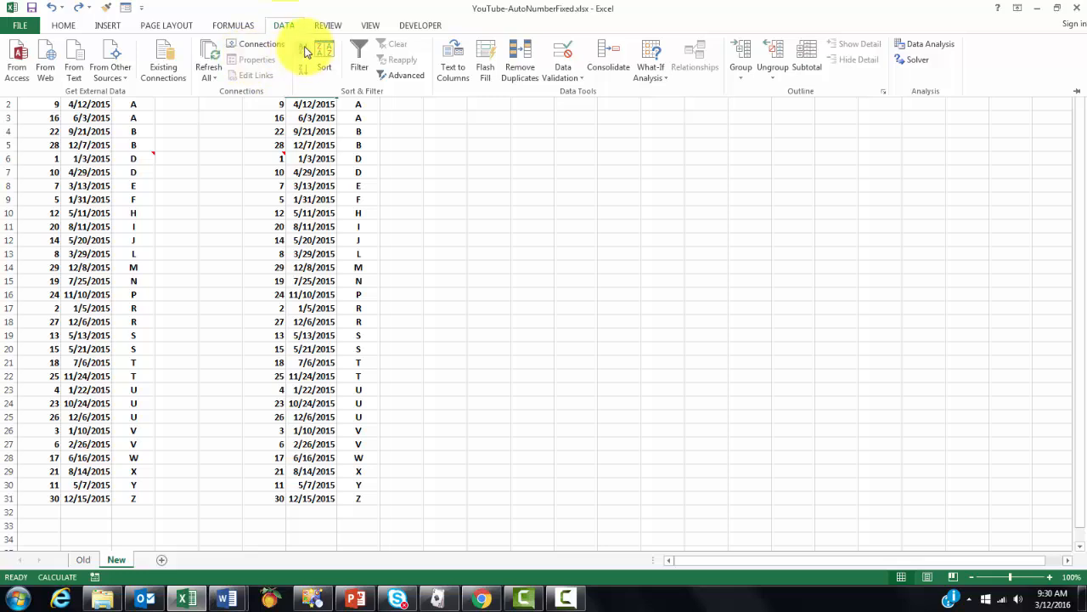
left_click(302, 49)
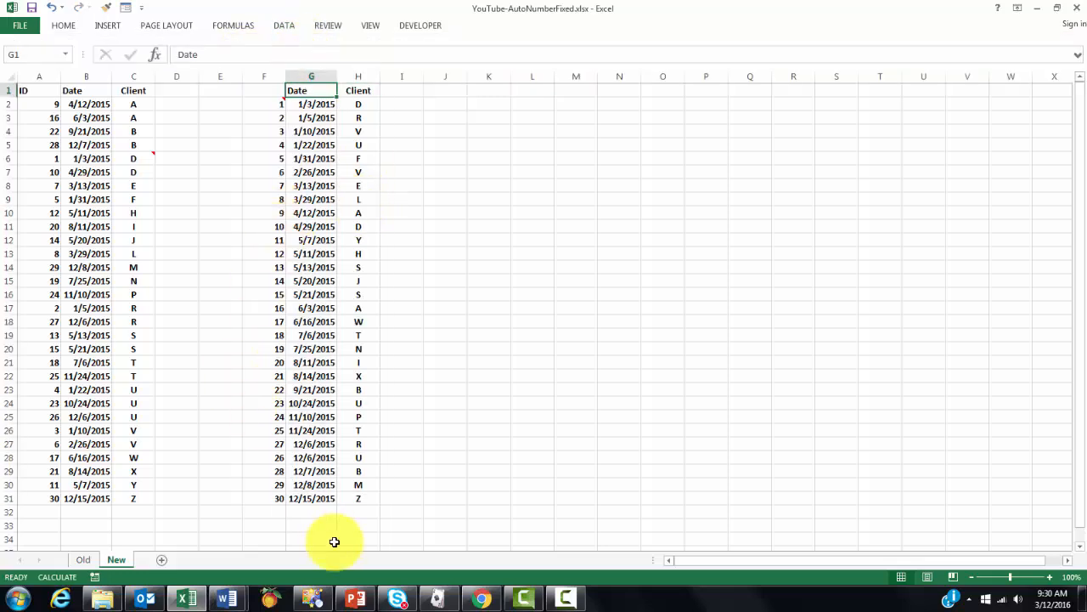
Enter 3/12/2016 in G32 below the sorted dates and select F31 to extend its ID formula.
left_click(311, 510)
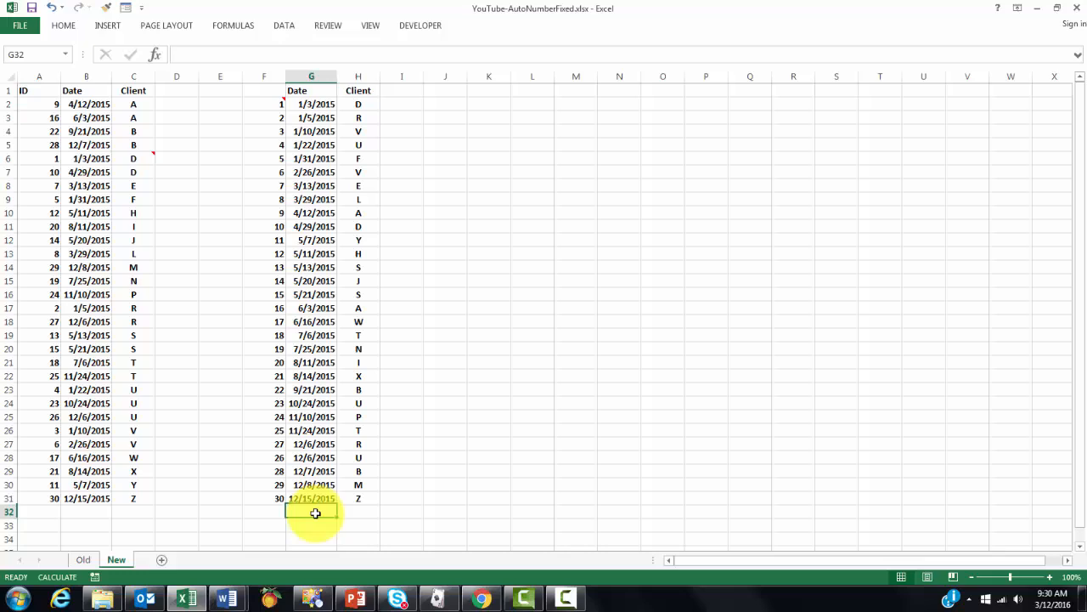
mouse_move(318, 519)
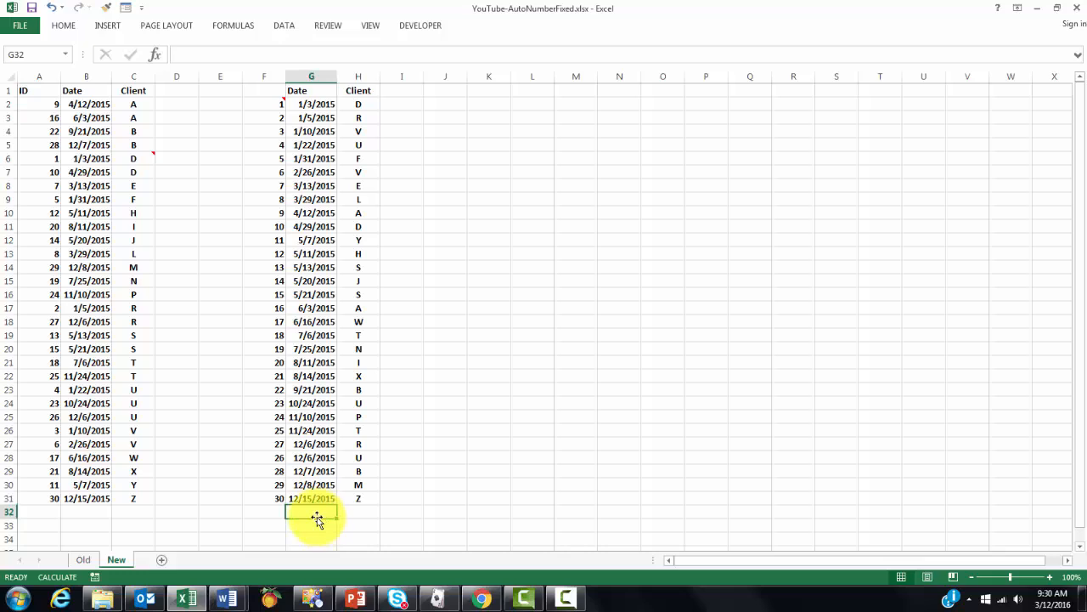
type("3/12/2016")
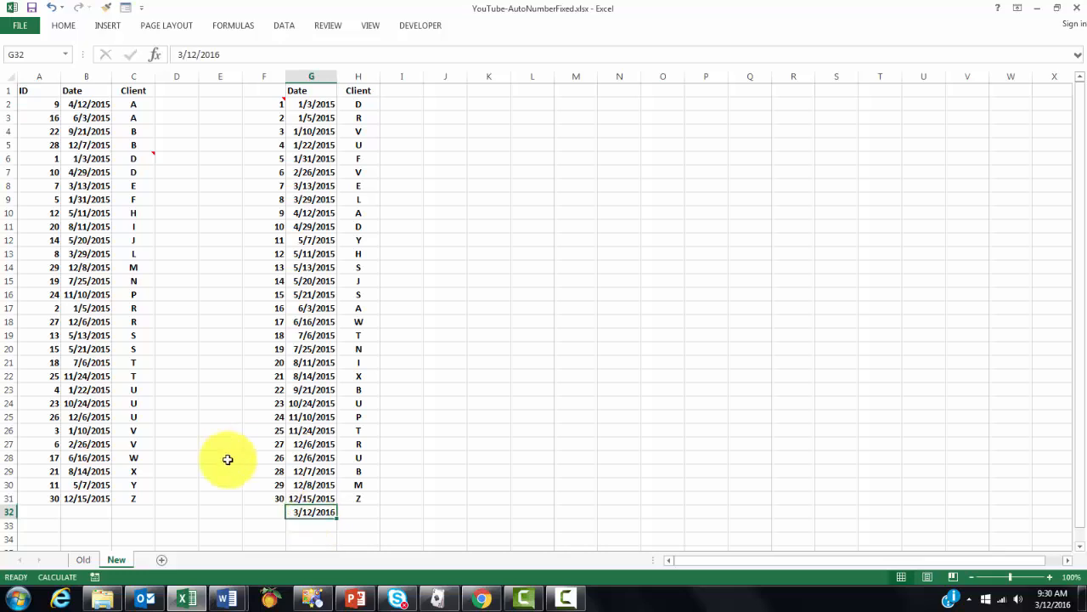
left_click(263, 498)
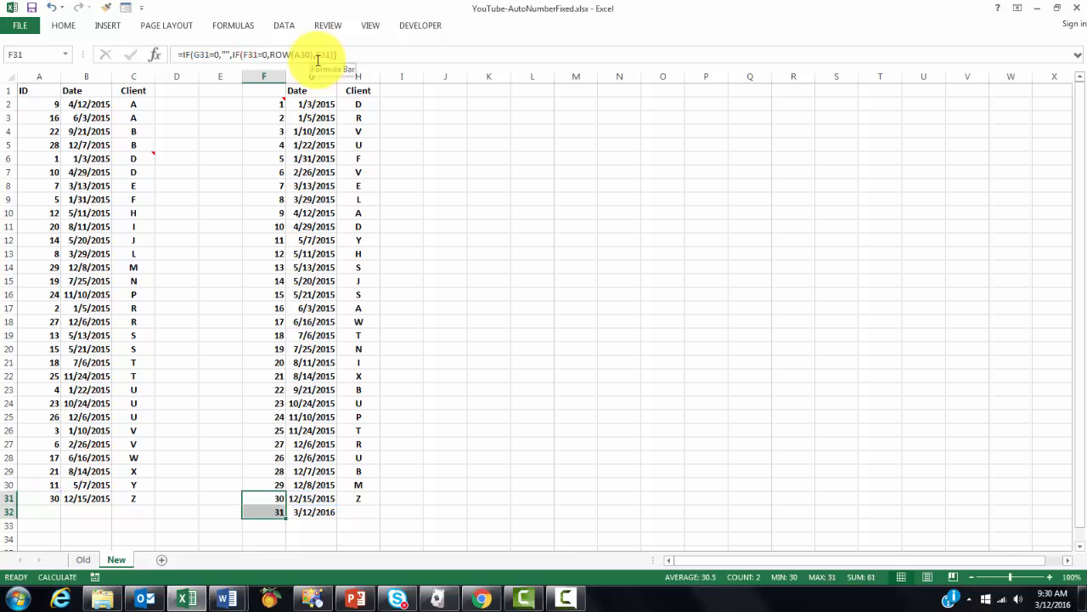
mouse_move(269, 586)
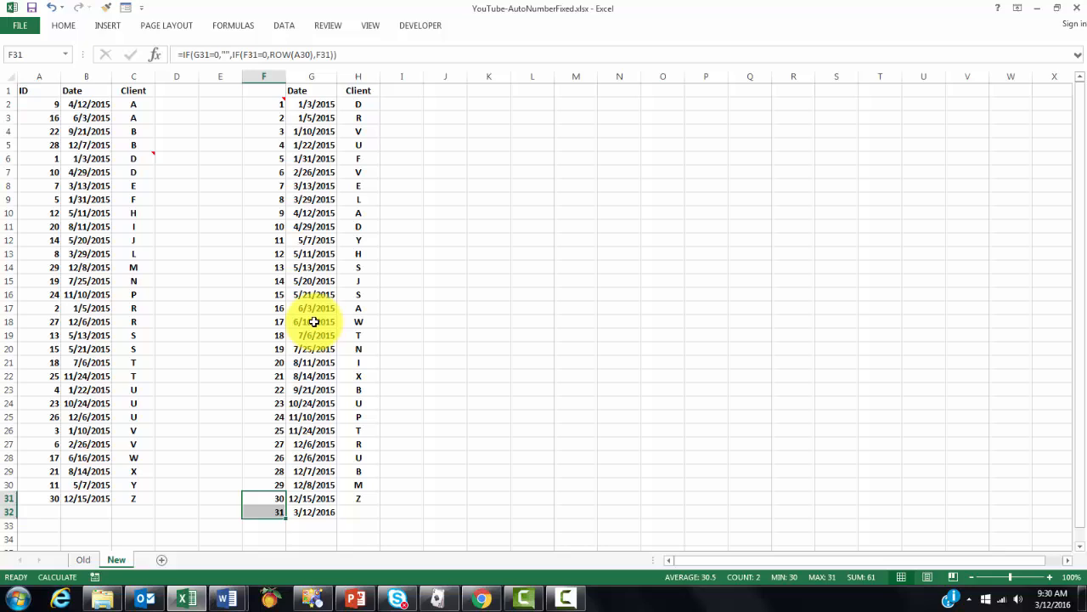
Check the 6/16/2015 record, then sort the first table by ID smallest to largest.
left_click(312, 321)
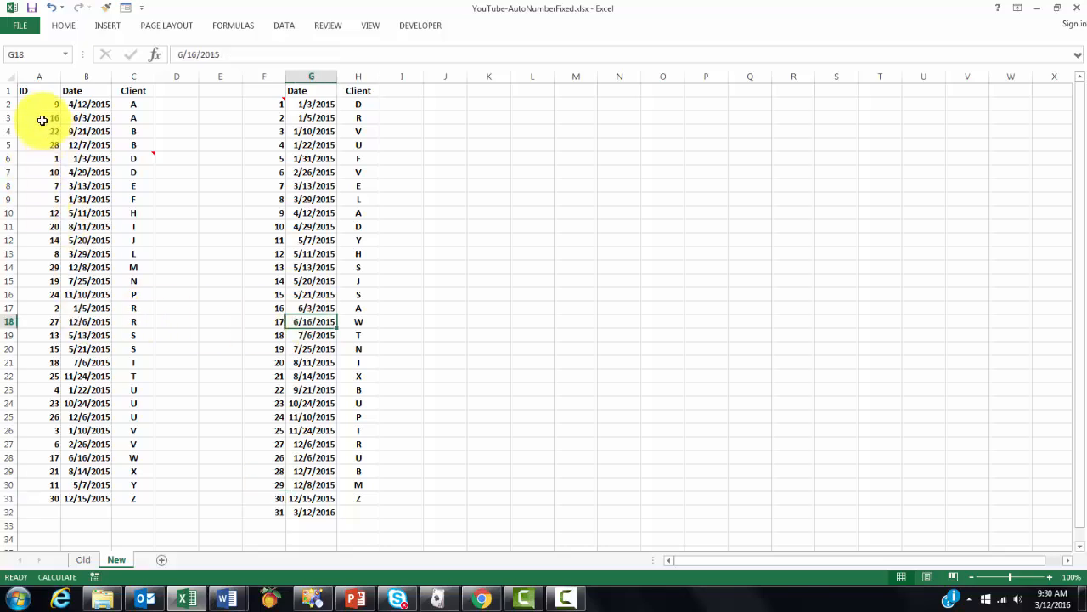
mouse_move(39, 447)
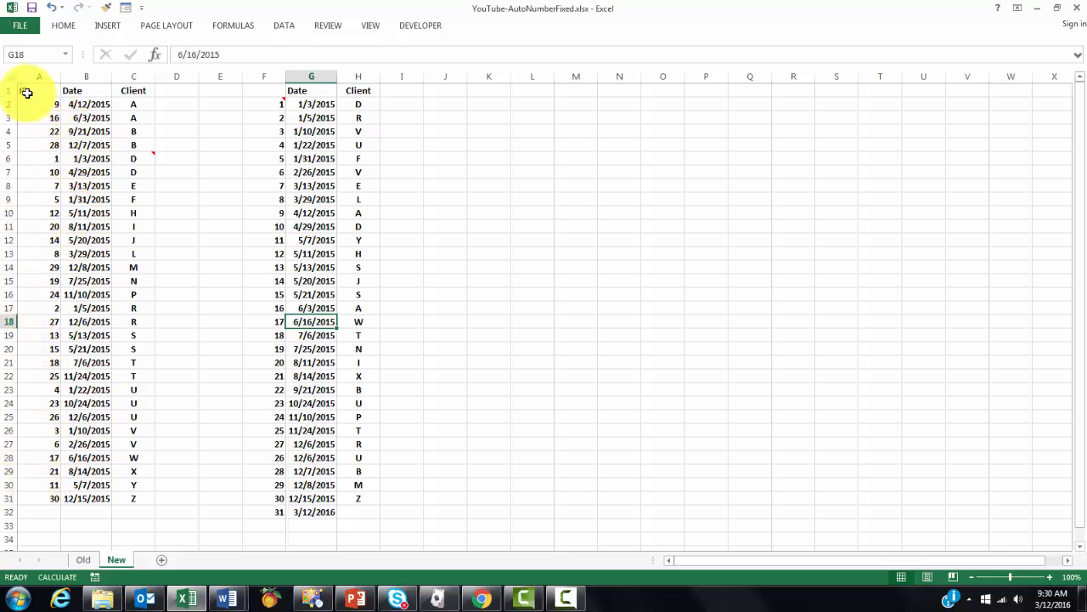
left_click(38, 91)
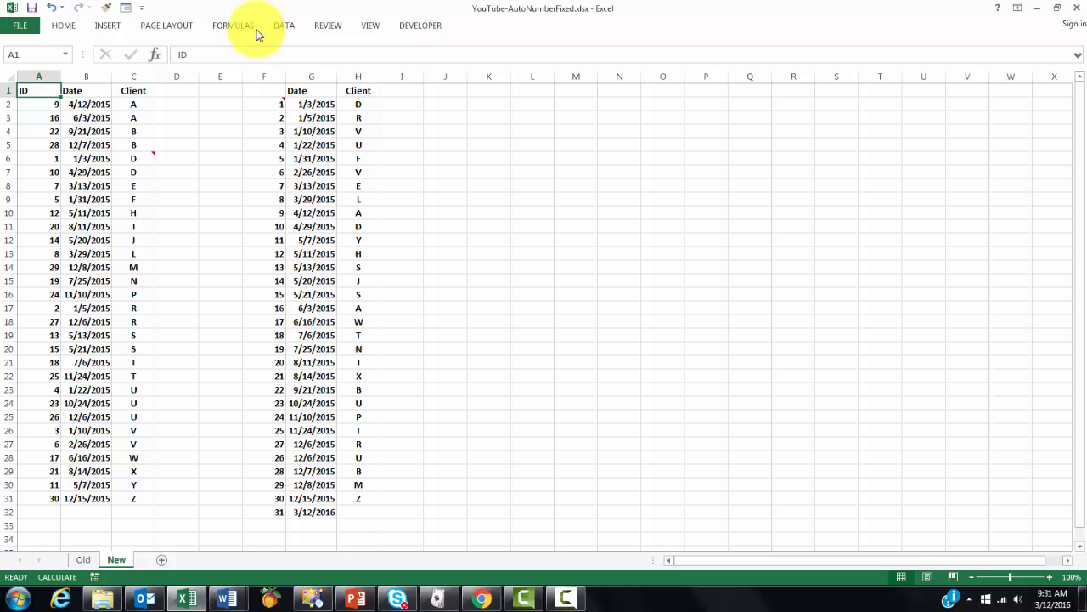
left_click(284, 25)
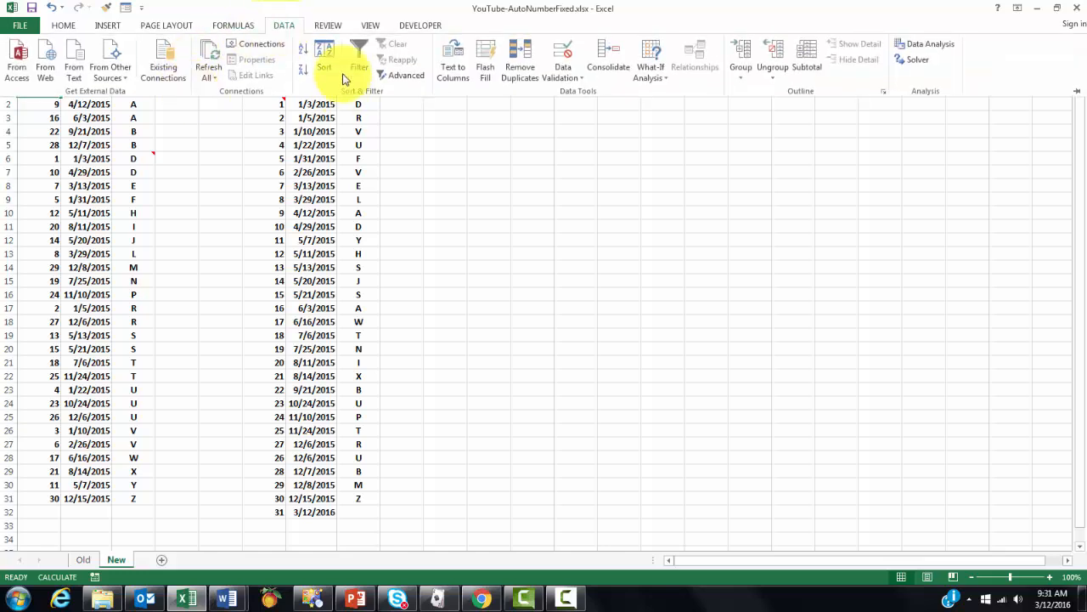
left_click(325, 67)
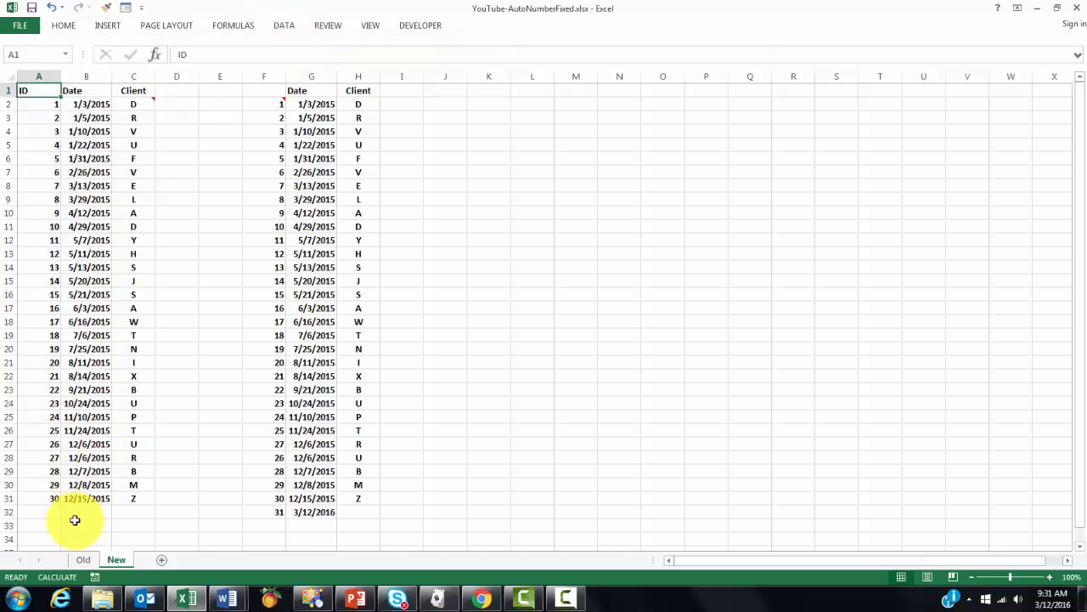
left_click(85, 510)
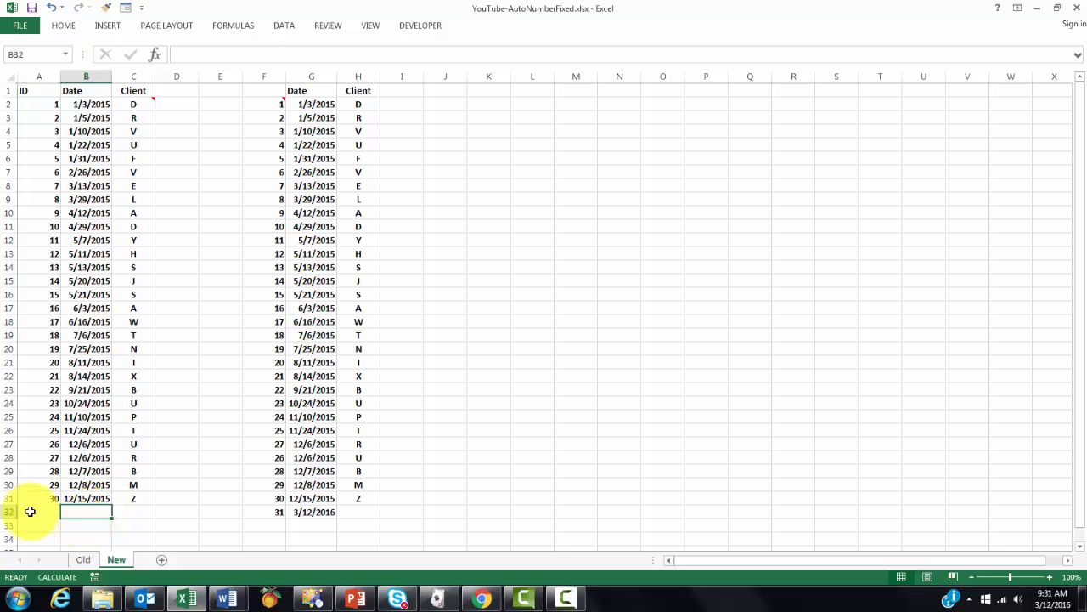
mouse_move(45, 524)
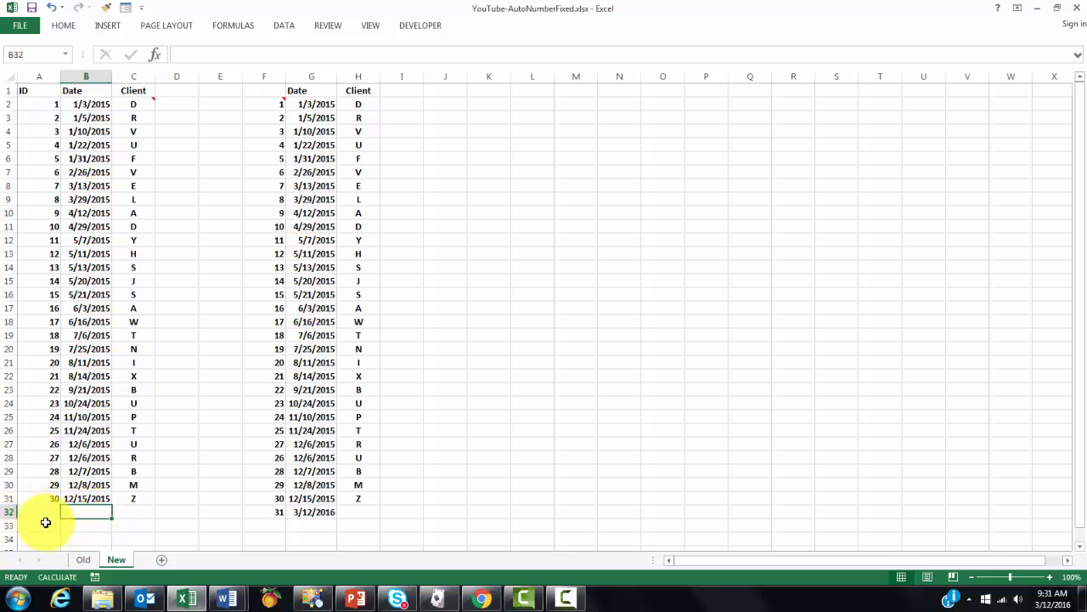